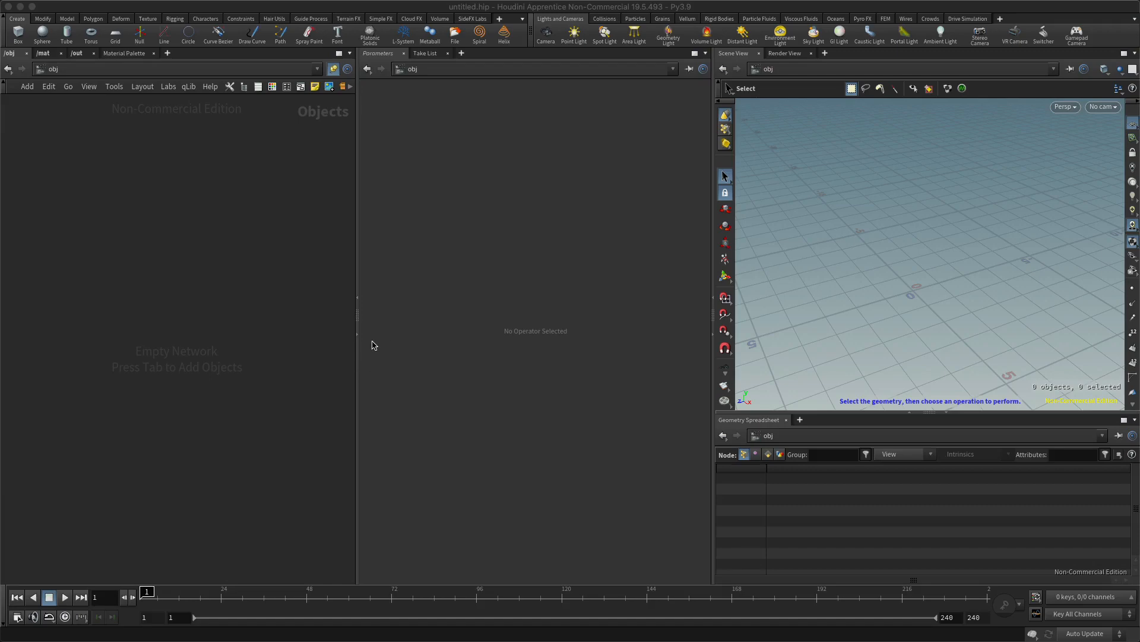
pyautogui.moveTo(289, 297)
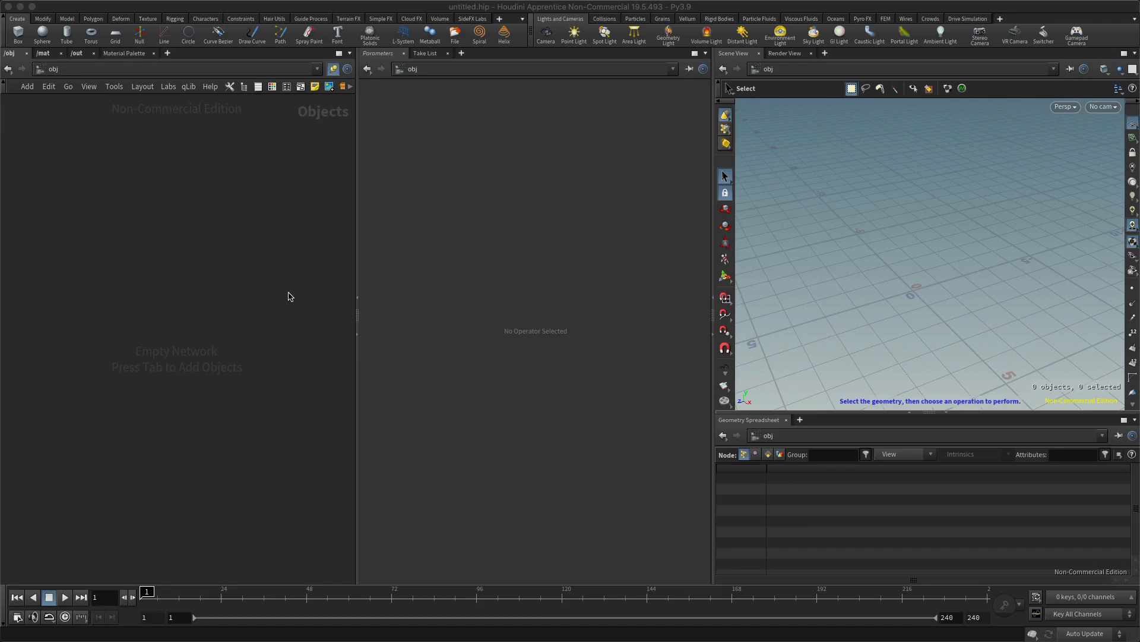
pyautogui.moveTo(204, 339)
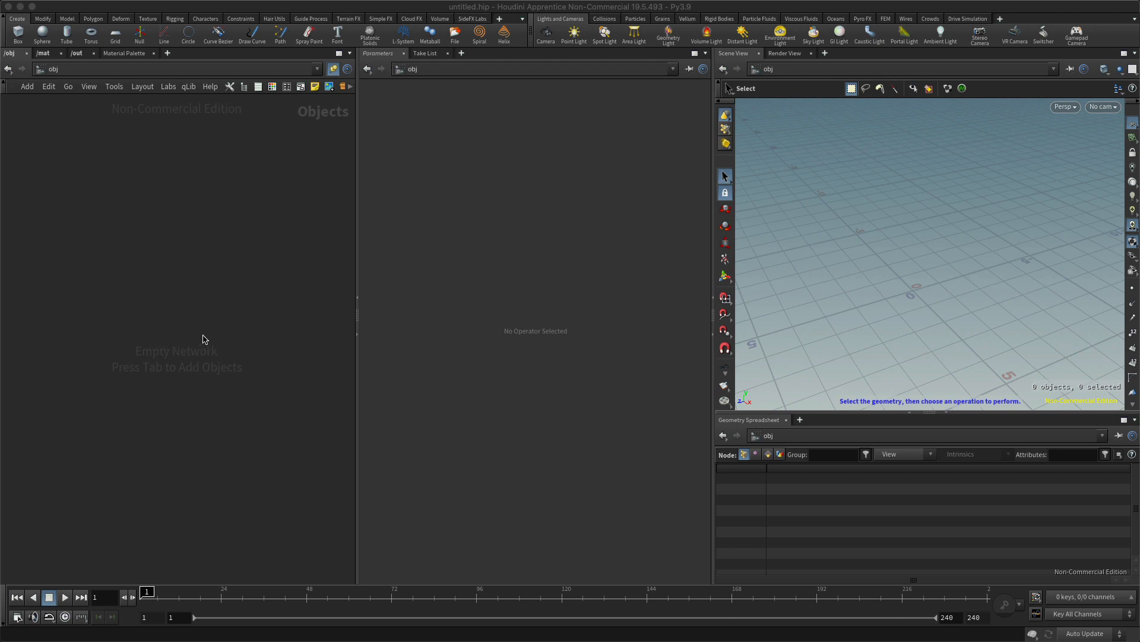
pyautogui.moveTo(177, 291)
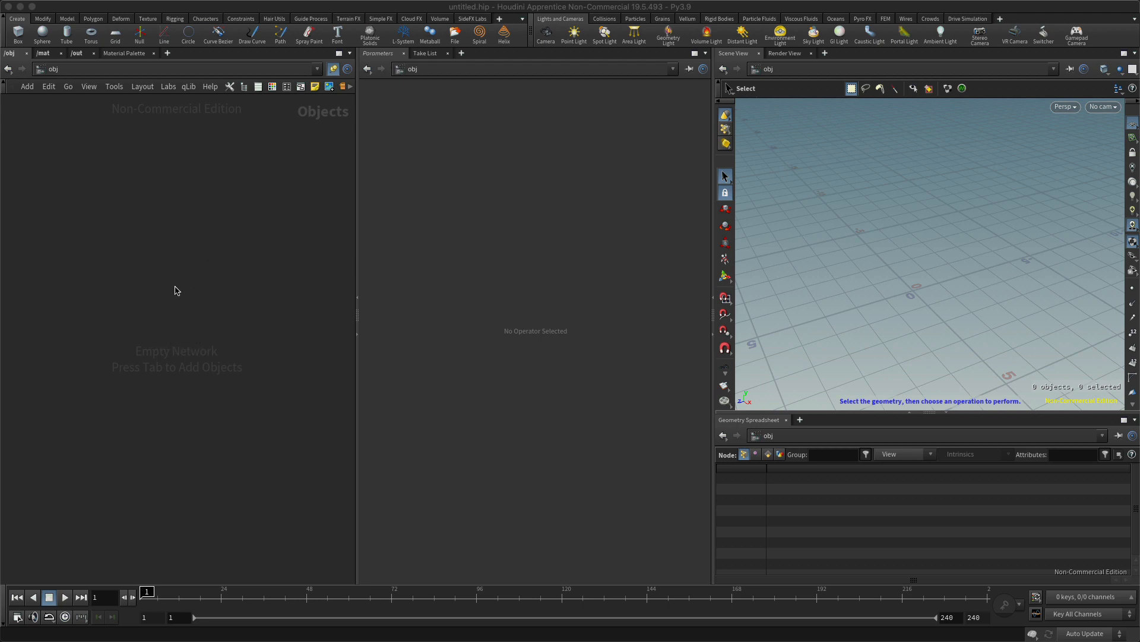
pyautogui.moveTo(162, 292)
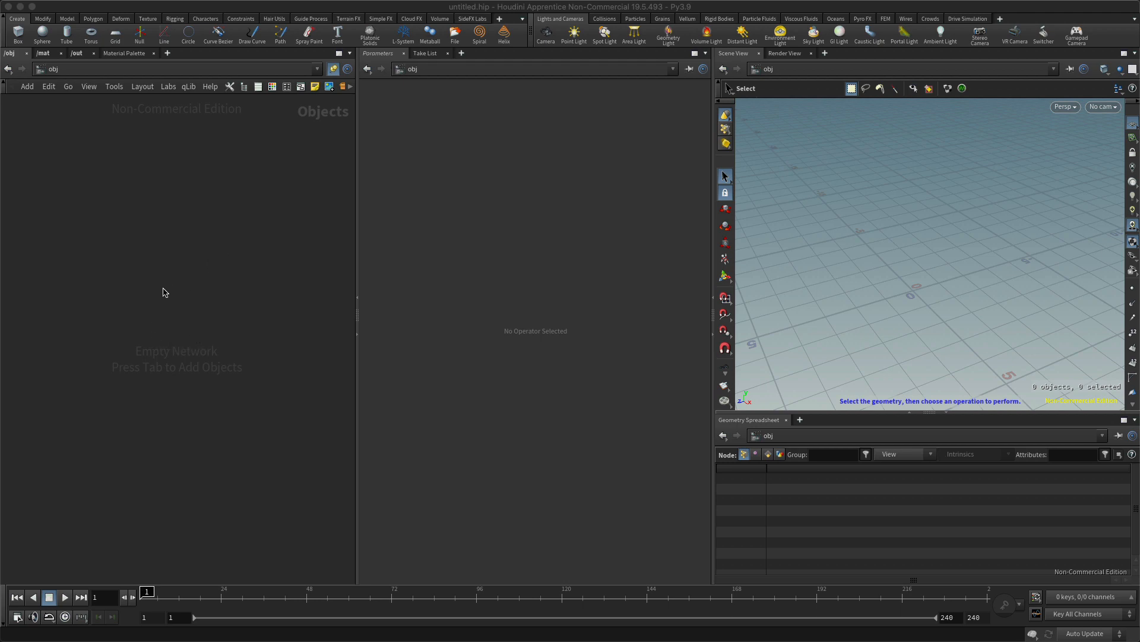
pyautogui.moveTo(248, 300)
pyautogui.write('ge')
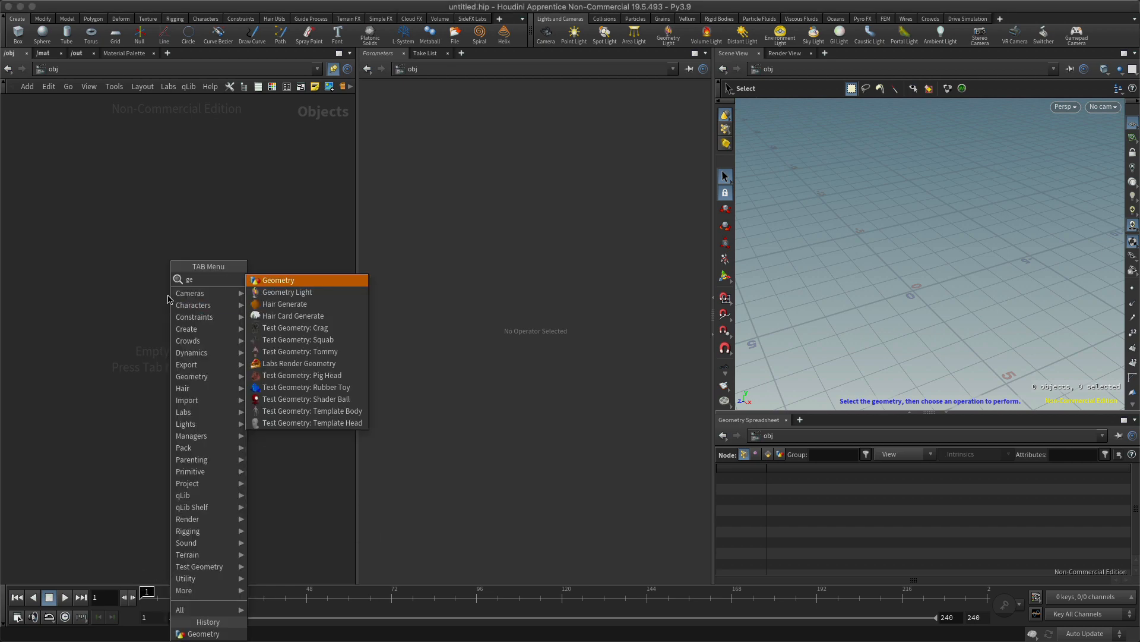
# Create a Geometry object named geo1 and step inside its empty network
pyautogui.click(278, 280)
pyautogui.write('gr')
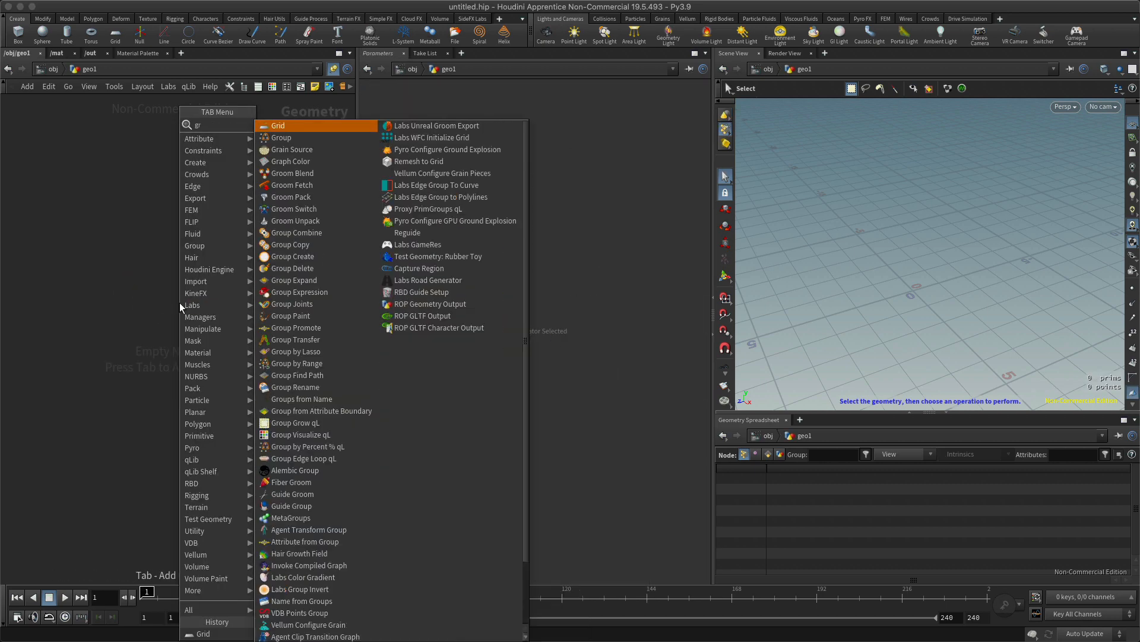
pyautogui.press('Escape')
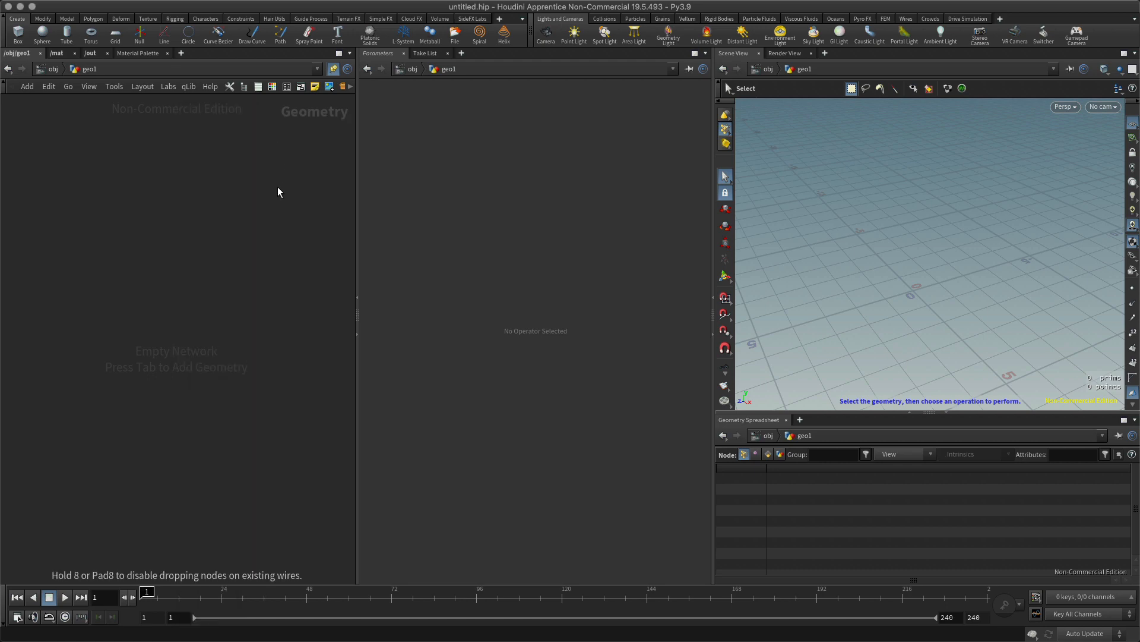
# Place a Grid node and reduce it to 4 rows and 4 columns
pyautogui.click(115, 33)
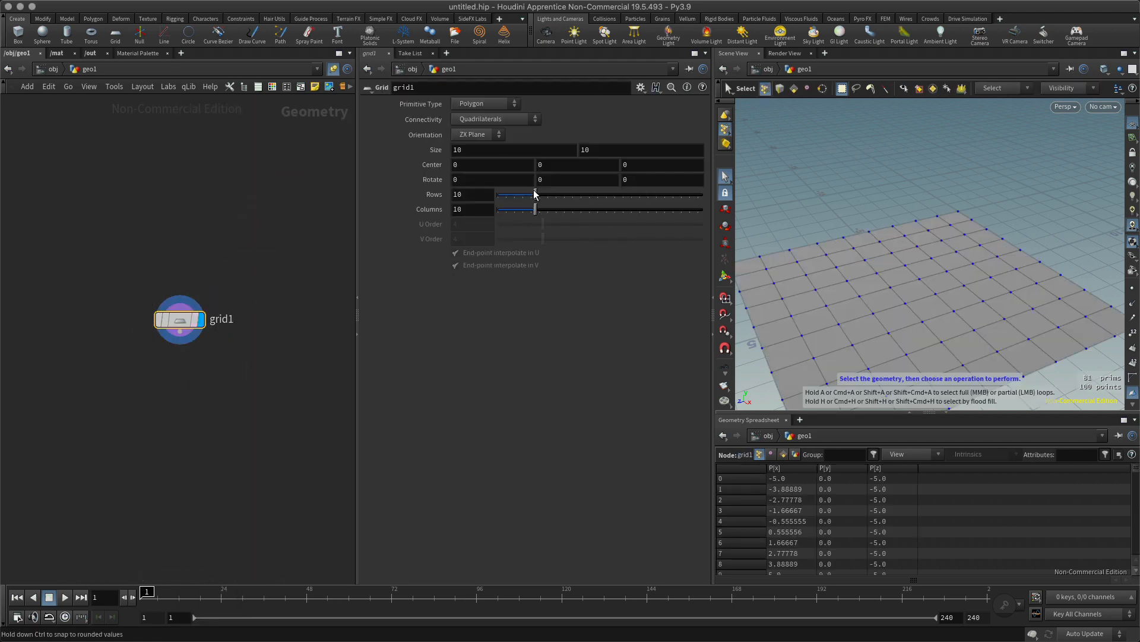
pyautogui.moveTo(534, 195); pyautogui.dragTo(502, 194)
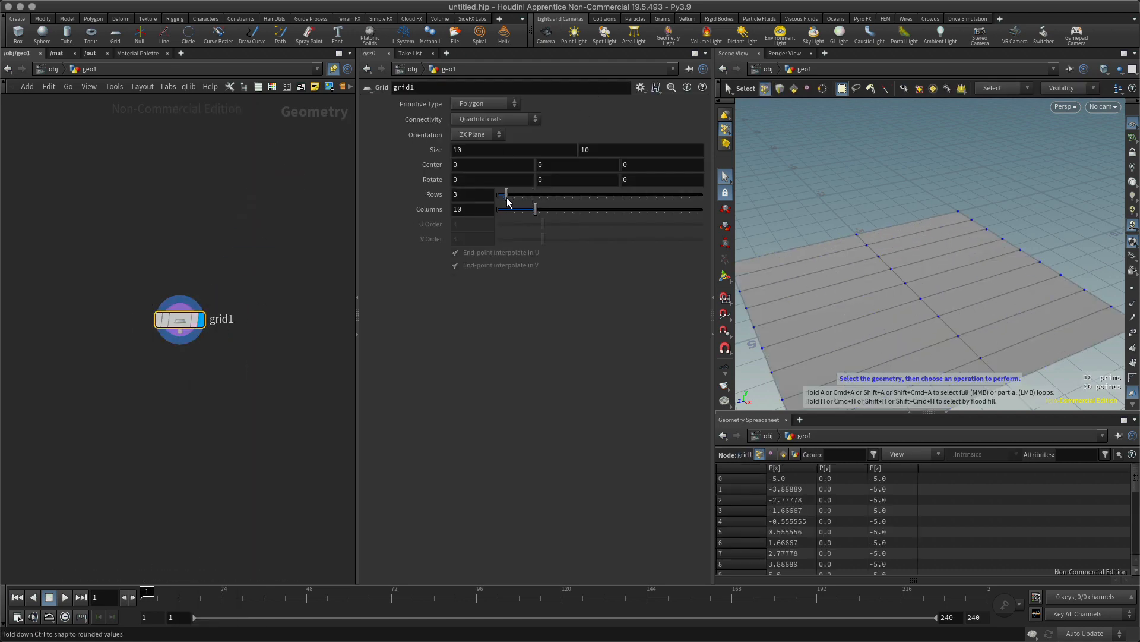
pyautogui.moveTo(535, 209); pyautogui.dragTo(502, 209)
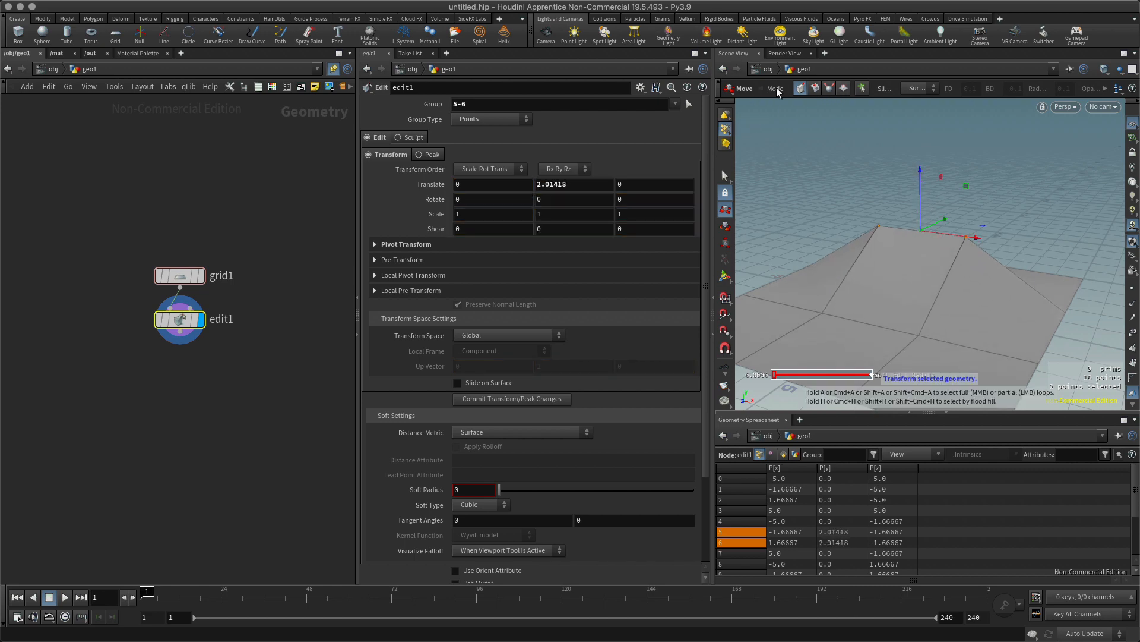
# On the Edit node, select middle points 5-6 and raise them about 2.01 units
pyautogui.click(743, 88)
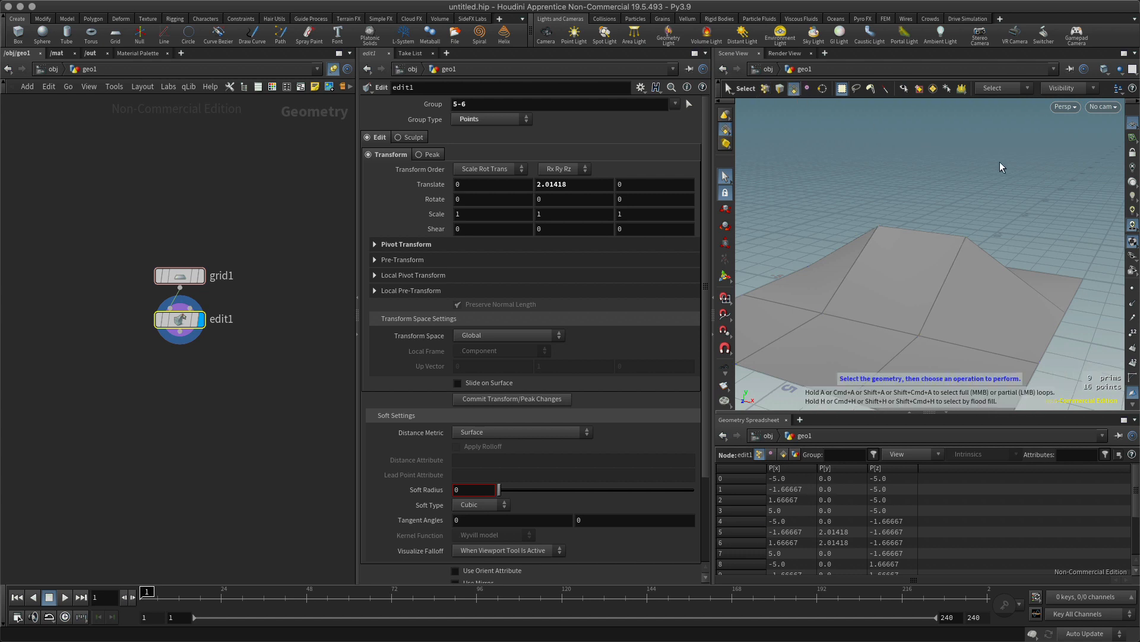
pyautogui.click(915, 294)
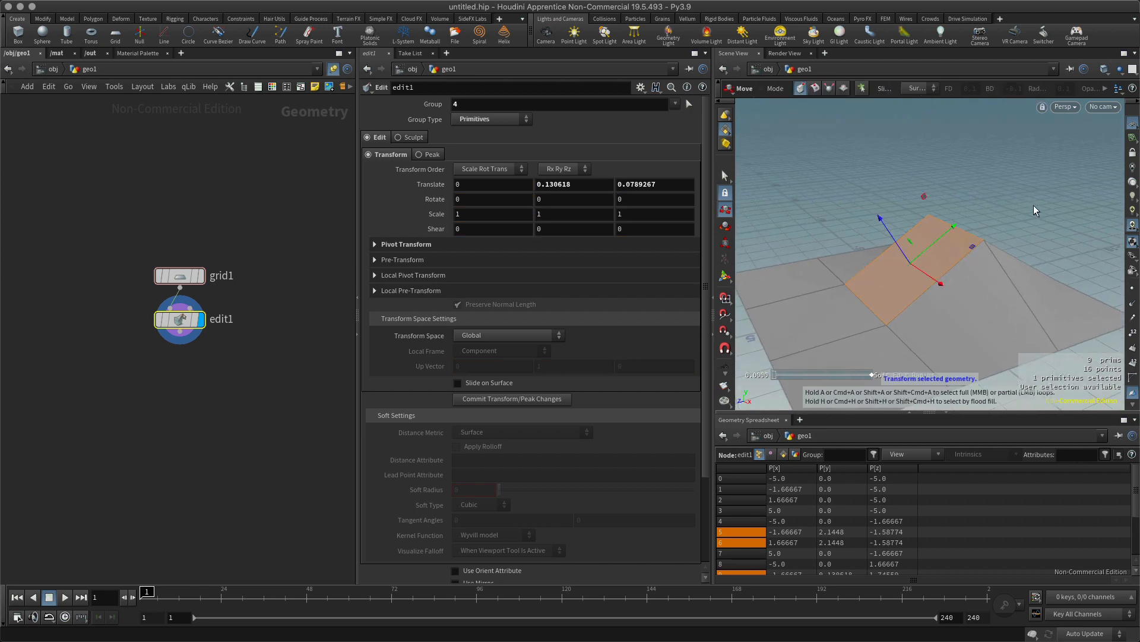
pyautogui.moveTo(914, 173)
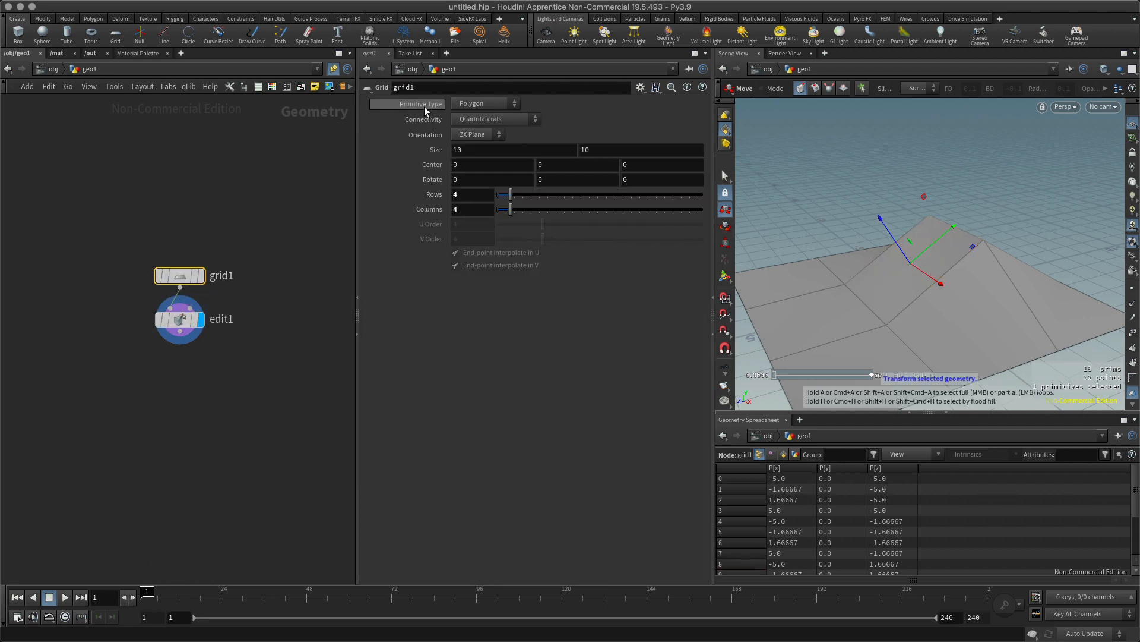
# Set grid1's Primitive Type to NURBS
pyautogui.click(486, 104)
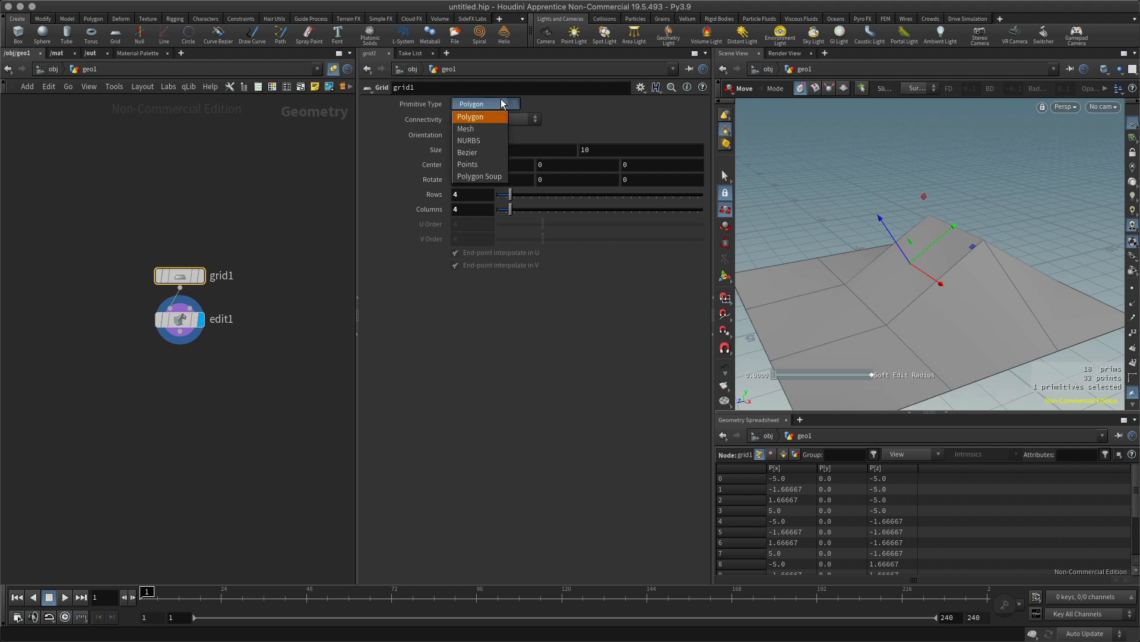
pyautogui.moveTo(483, 140)
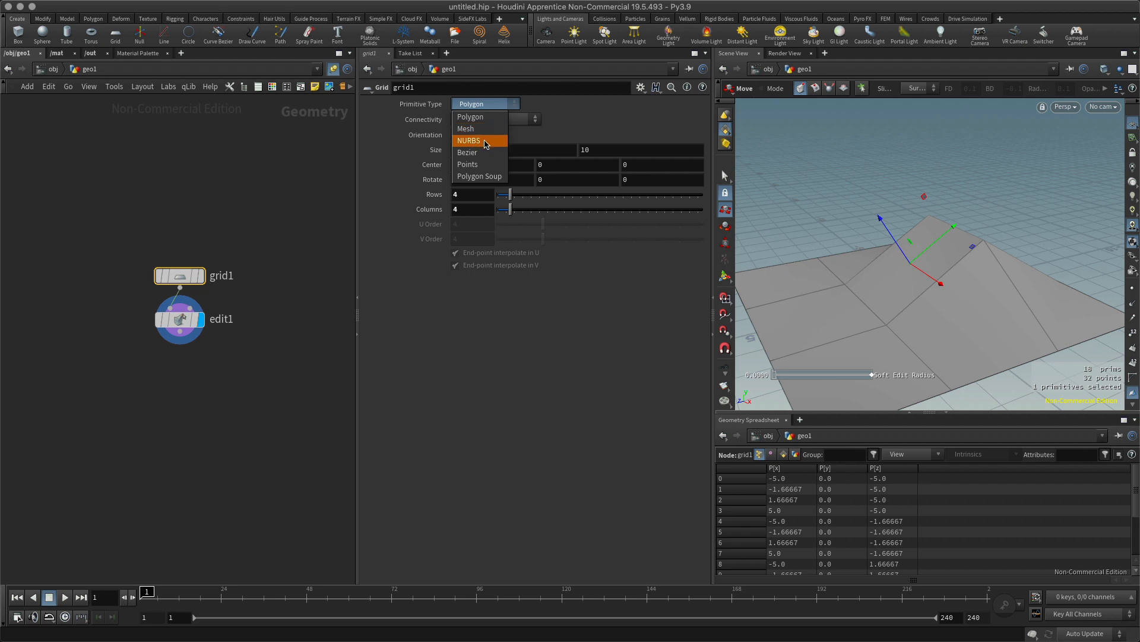
pyautogui.moveTo(485, 141)
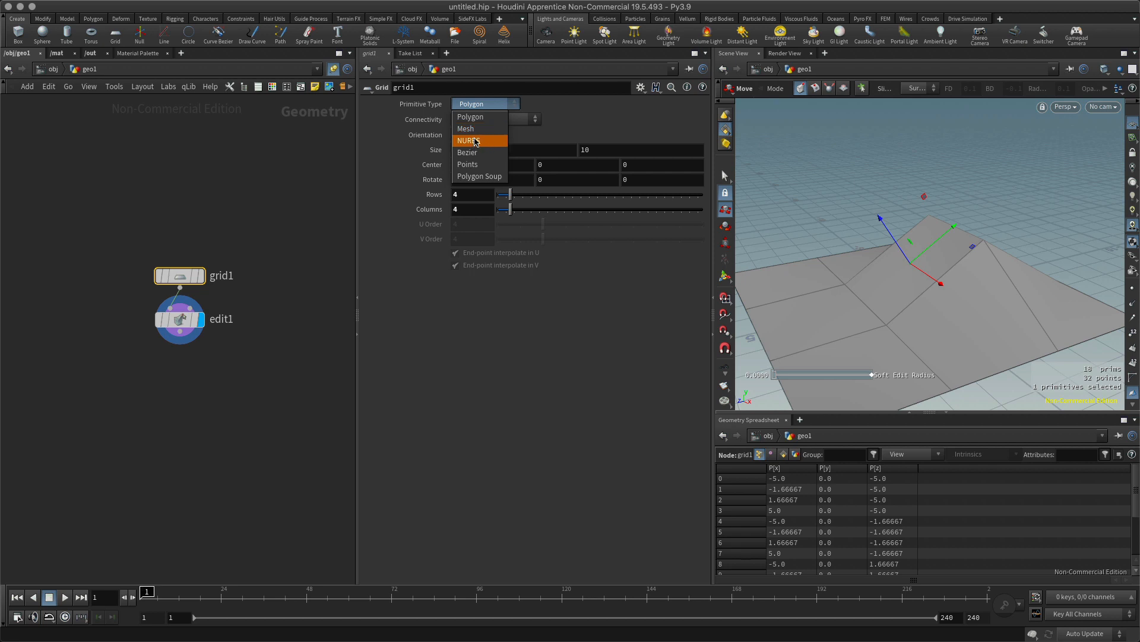
pyautogui.click(471, 140)
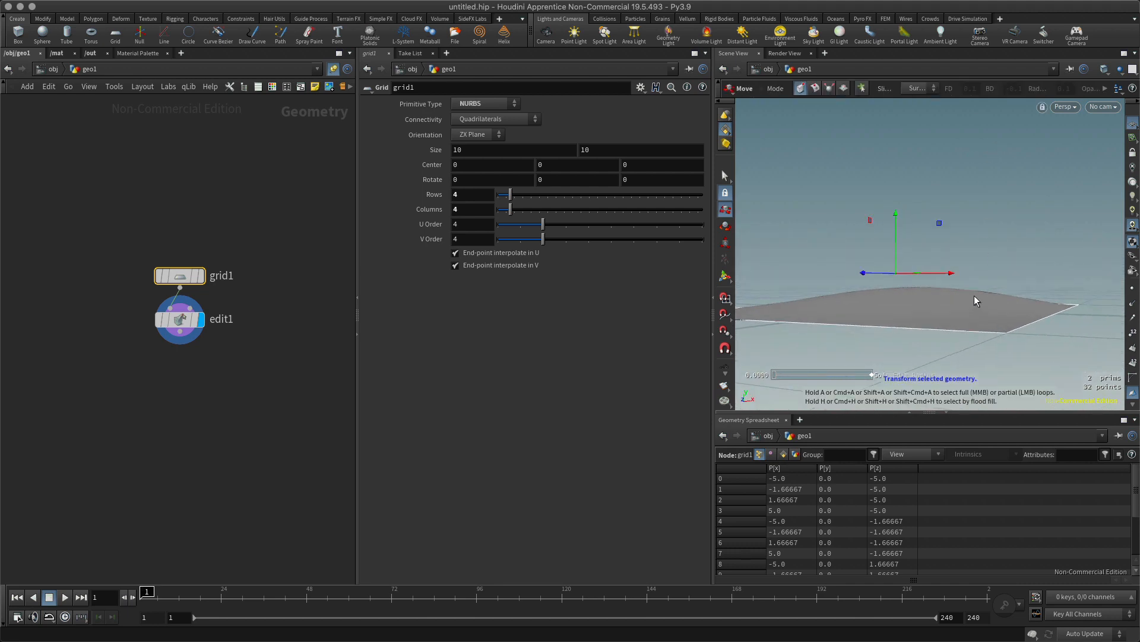
pyautogui.moveTo(993, 311)
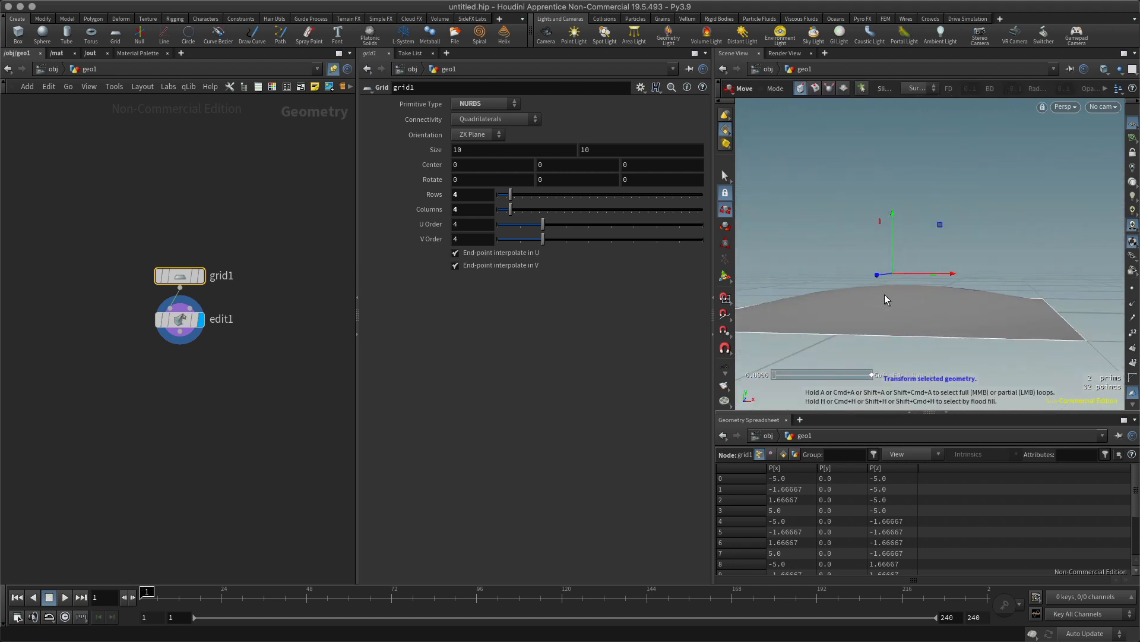
pyautogui.moveTo(872, 292)
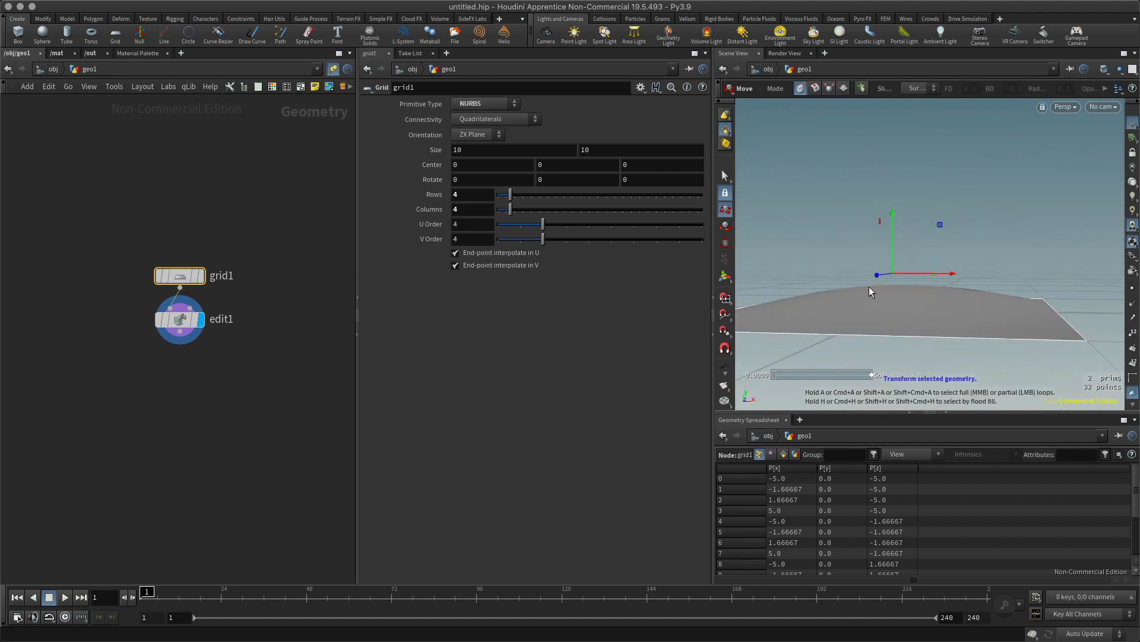
pyautogui.moveTo(871, 291); pyautogui.dragTo(915, 333)
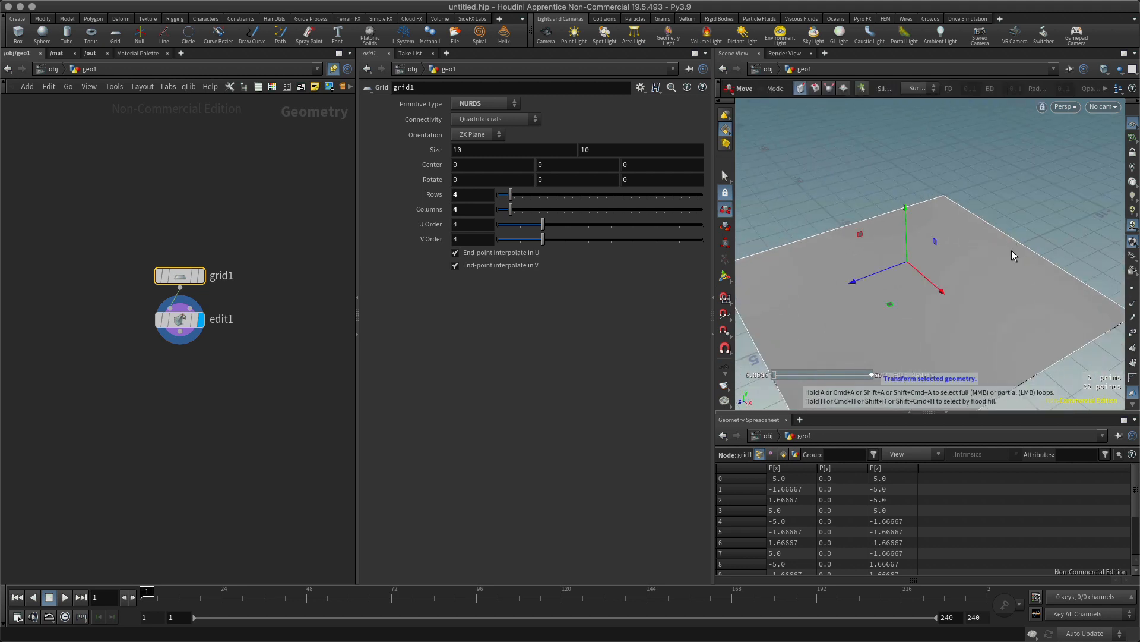
pyautogui.moveTo(927, 302)
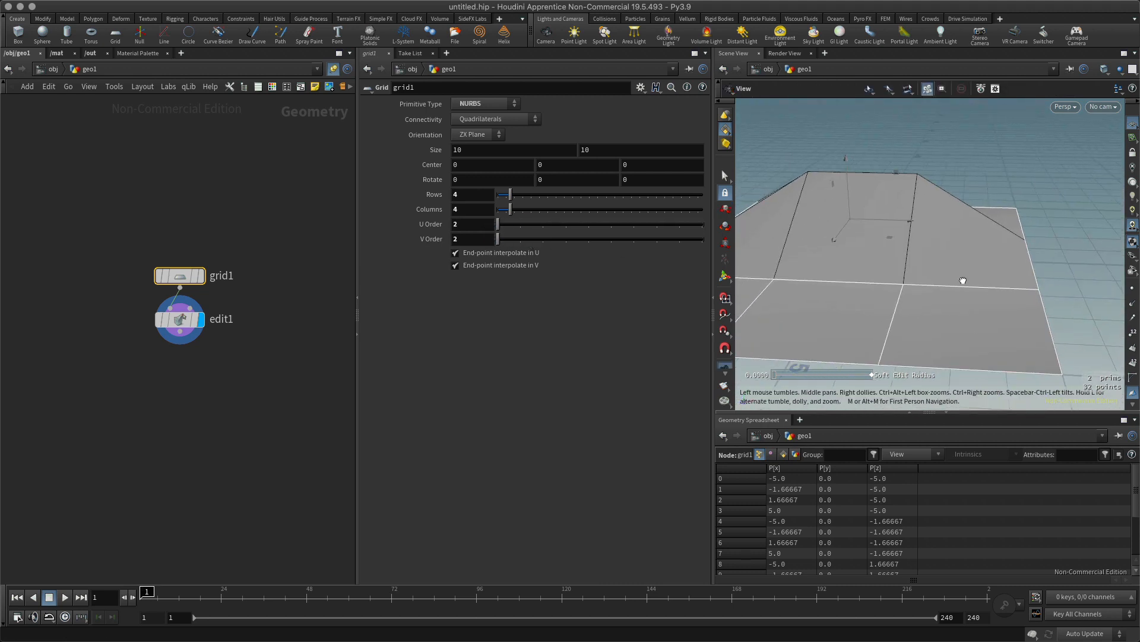
pyautogui.moveTo(500, 224); pyautogui.dragTo(564, 224)
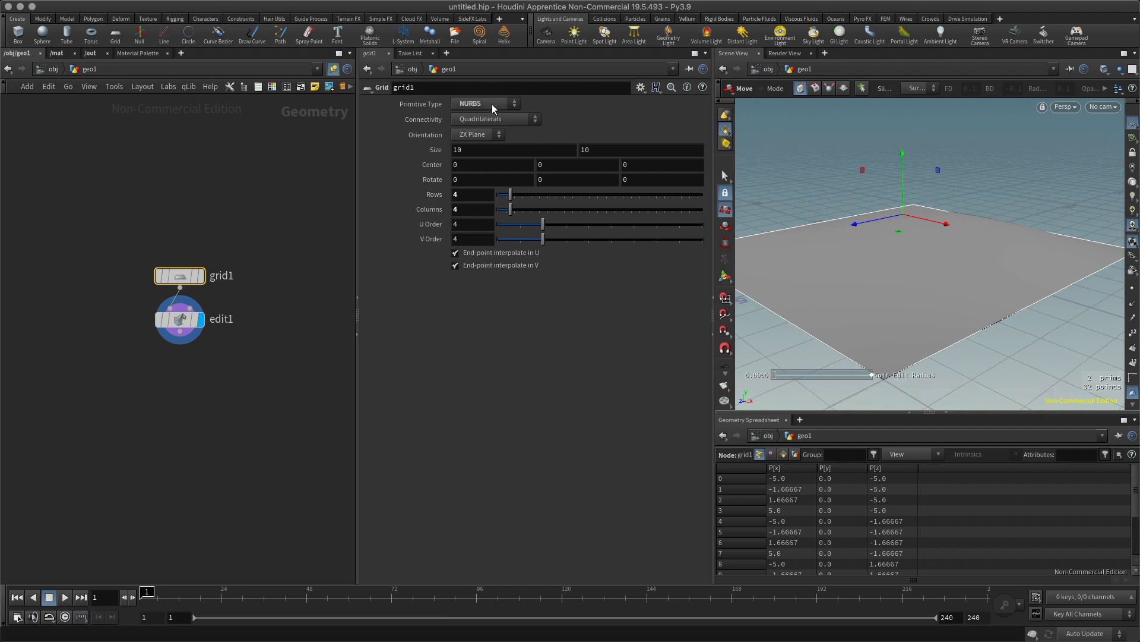
# Set grid1's Primitive Type back to Polygon
pyautogui.click(484, 103)
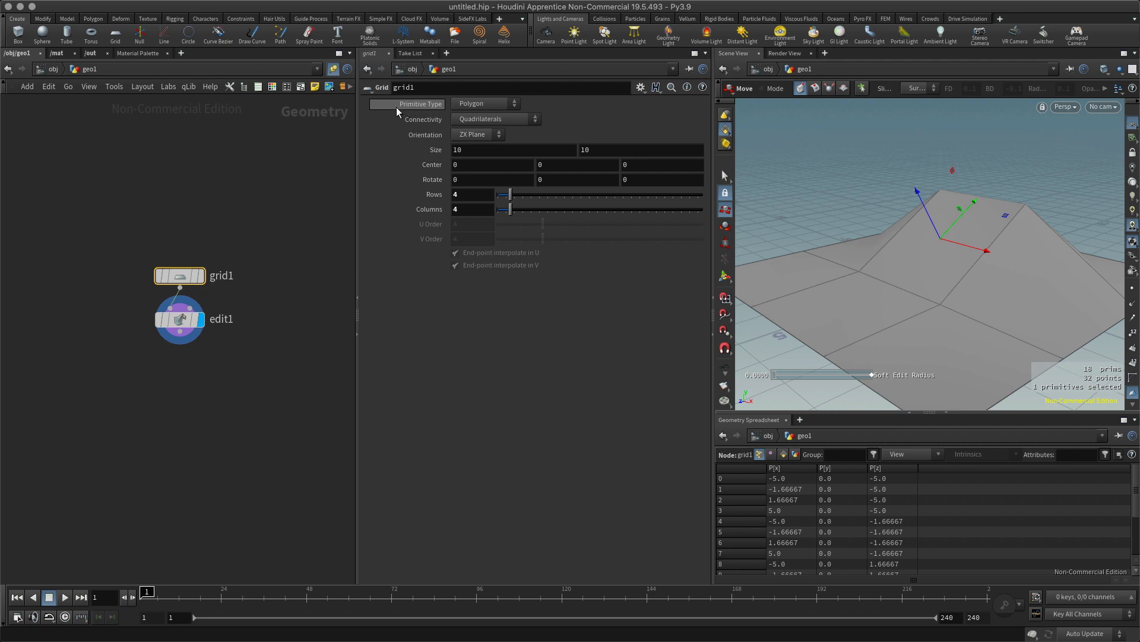
pyautogui.click(486, 103)
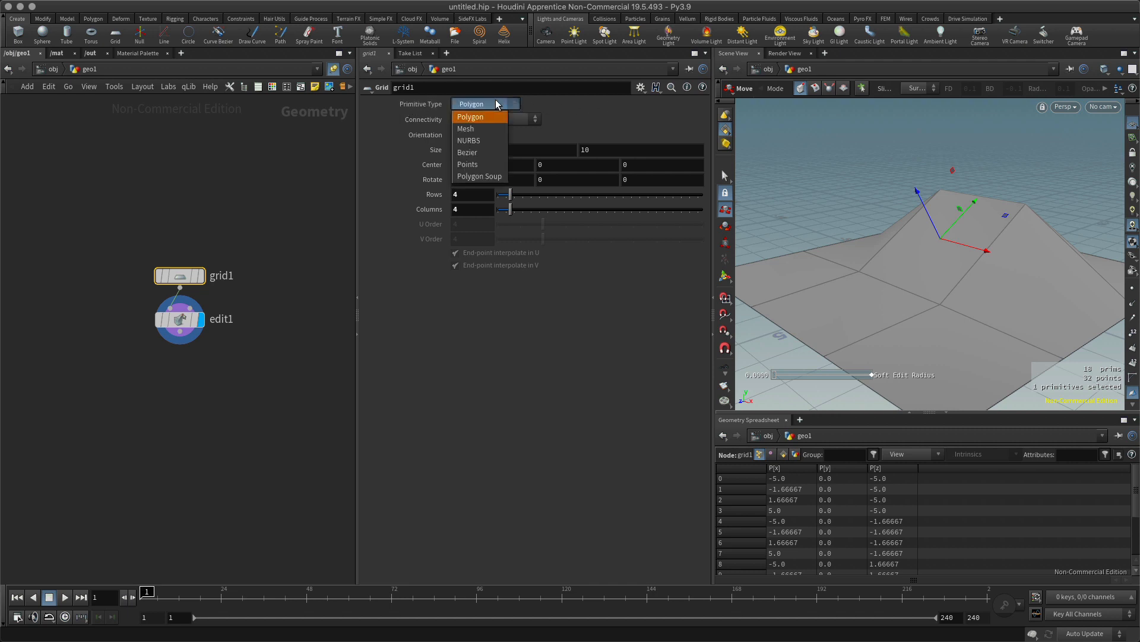
pyautogui.click(470, 116)
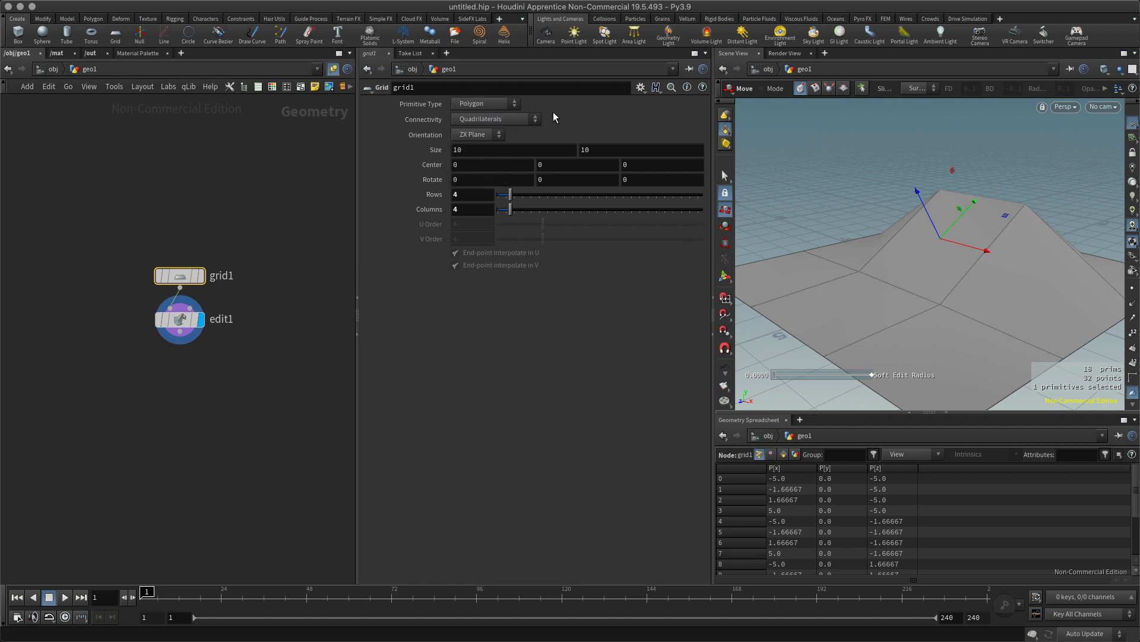
pyautogui.click(485, 103)
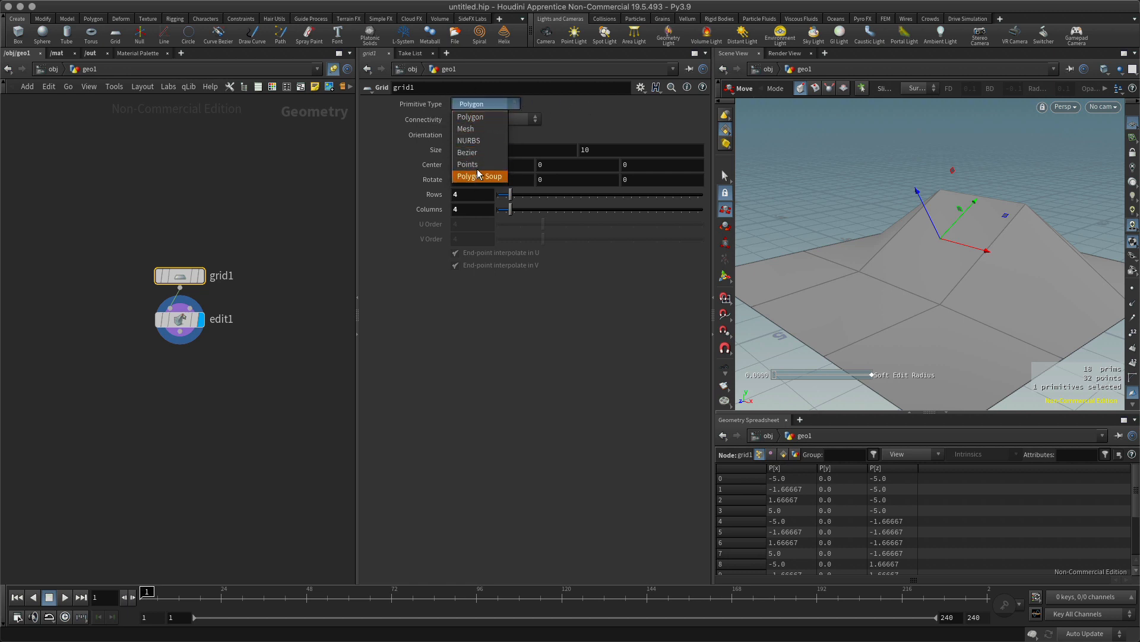
pyautogui.click(471, 116)
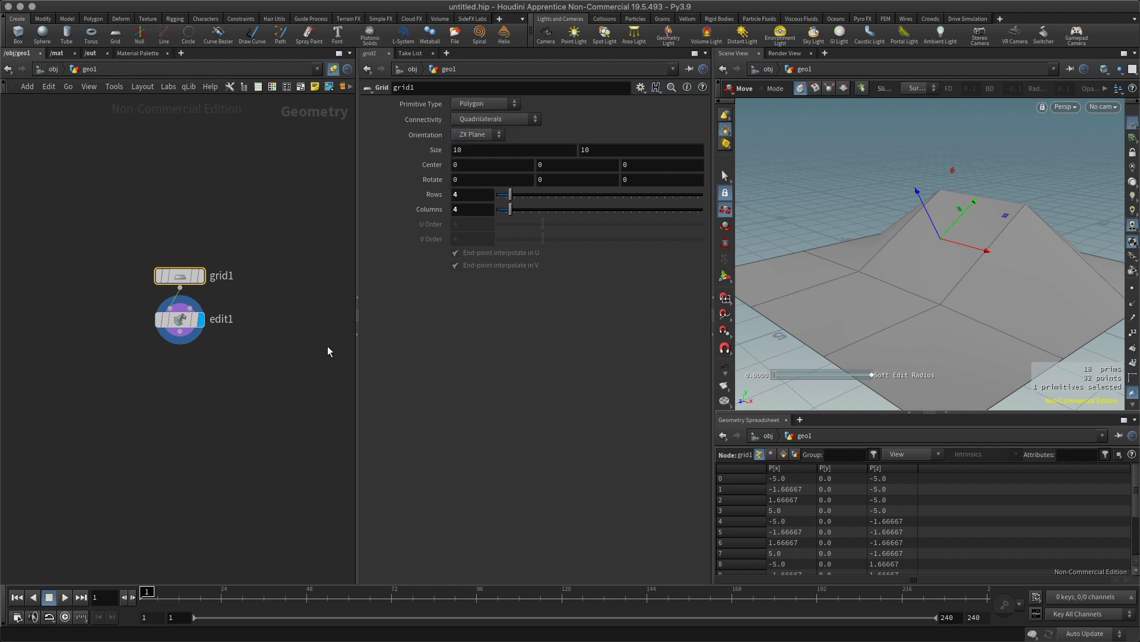
pyautogui.moveTo(317, 340)
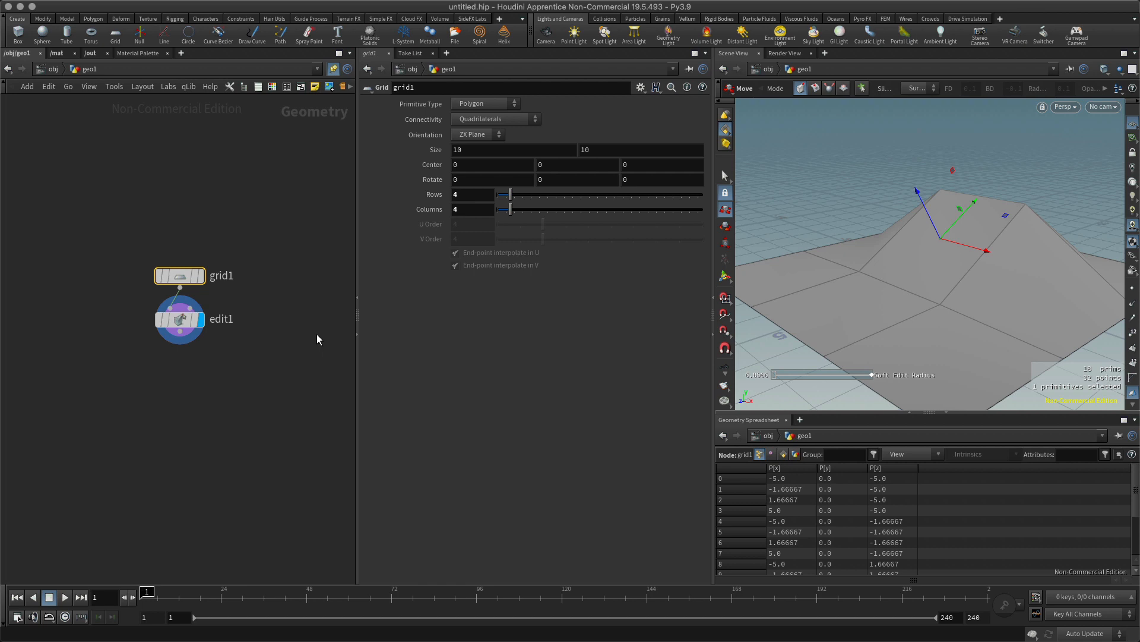
pyautogui.moveTo(309, 342)
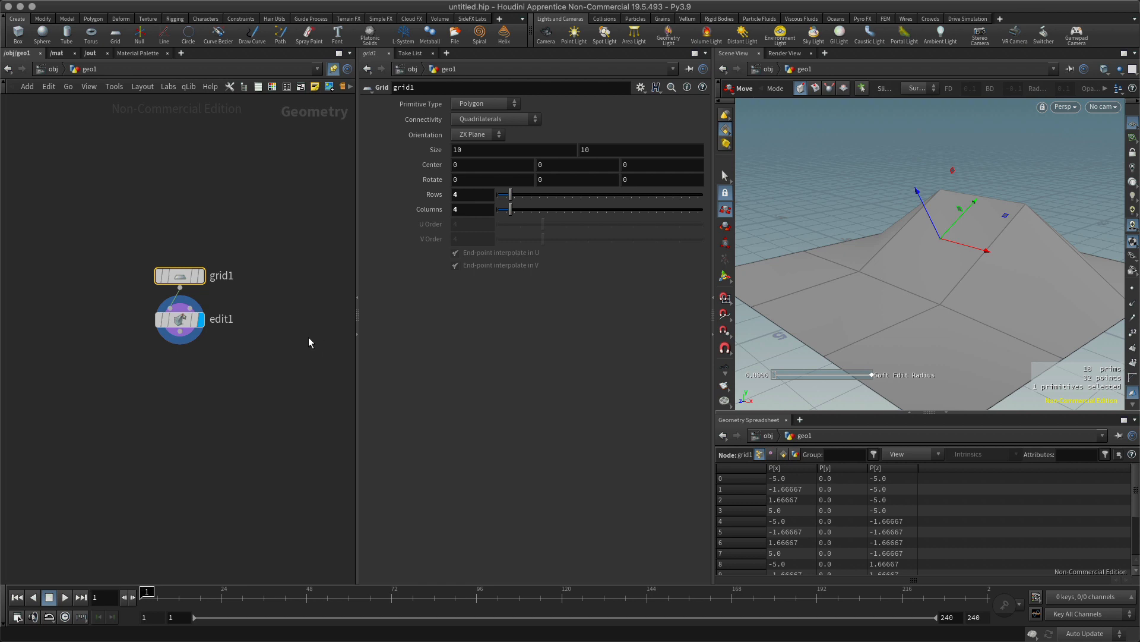
pyautogui.moveTo(310, 340)
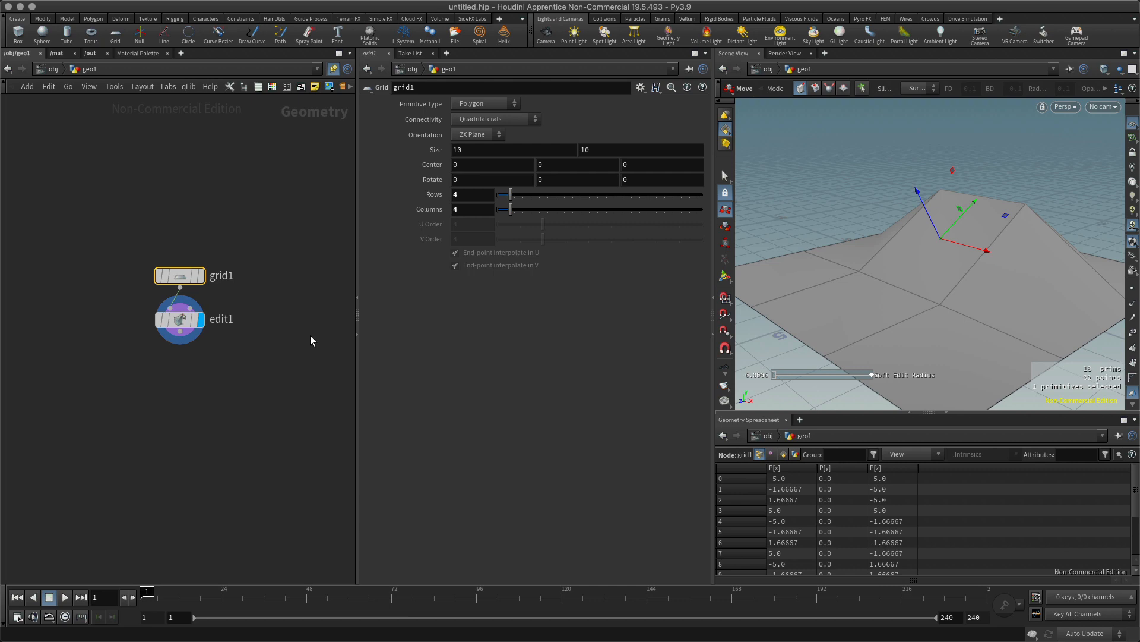
pyautogui.moveTo(282, 336)
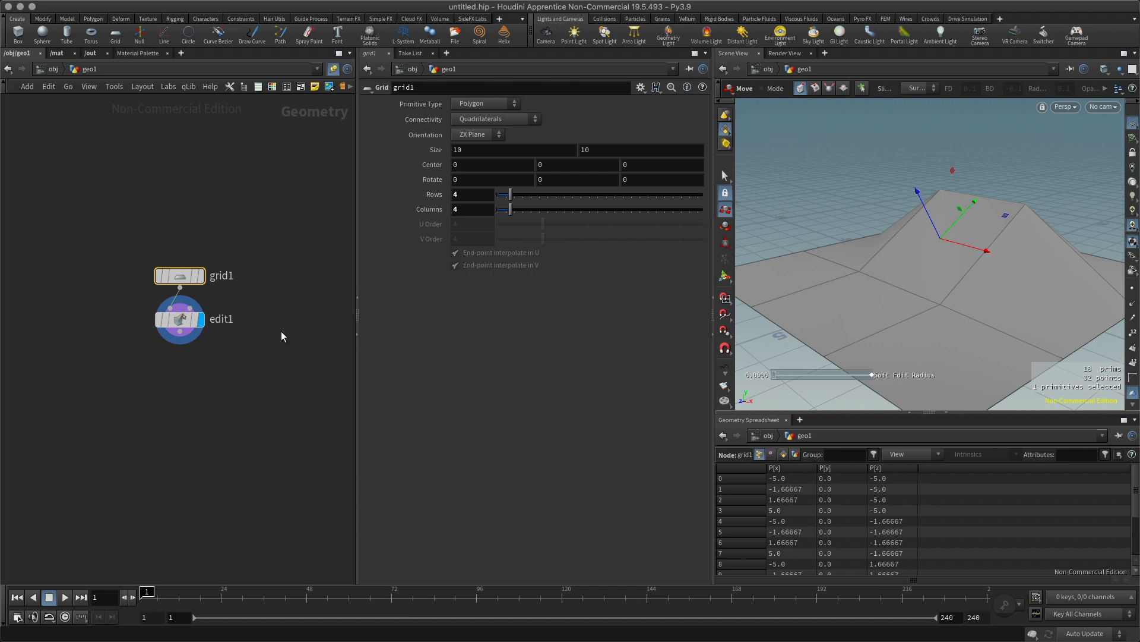